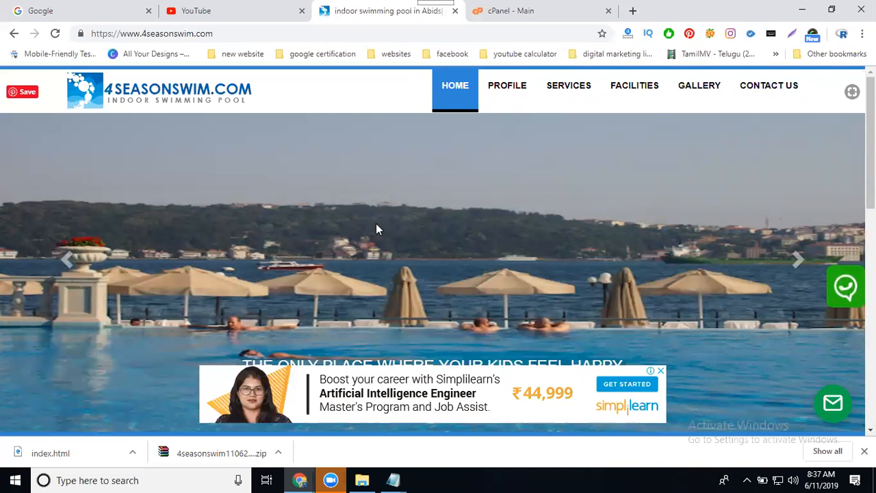
{"action": "mouse_move", "coordinate": [233, 33]}
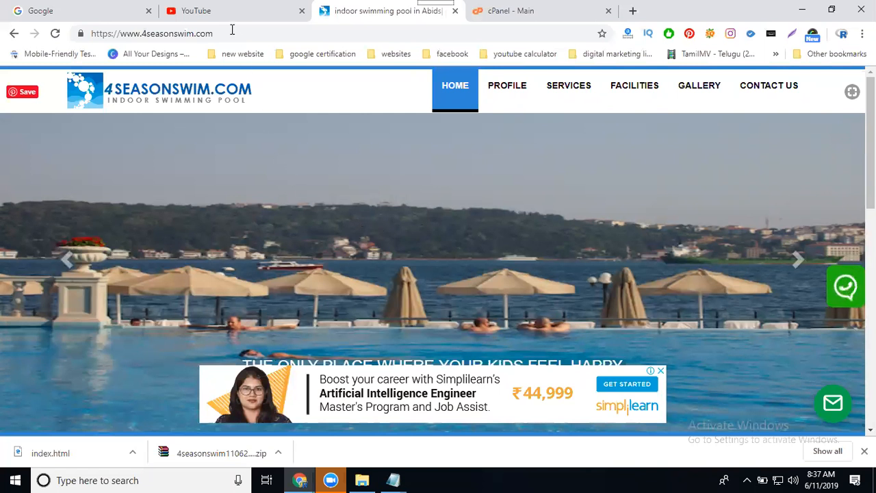
Step: Try a mistyped site address 'hbhbh' in Chrome, then open the site's Profile page
{"action": "left_click", "coordinate": [150, 33]}
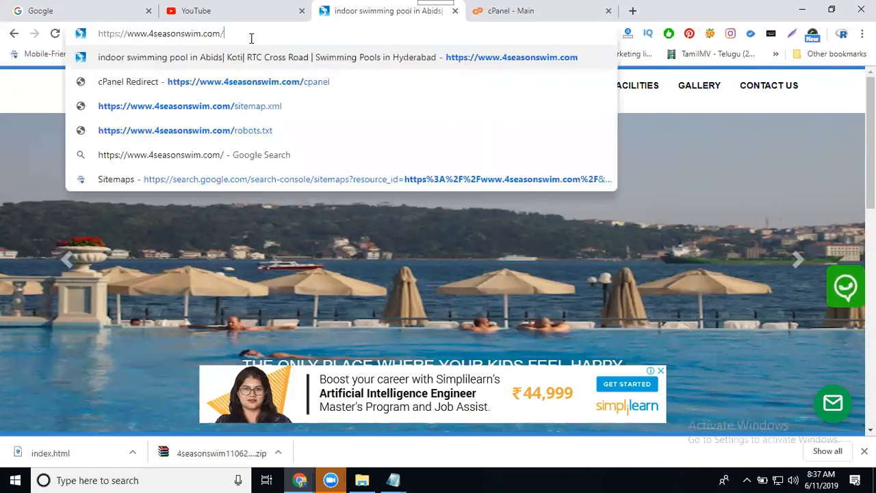
{"action": "type", "text": "hbhbh"}
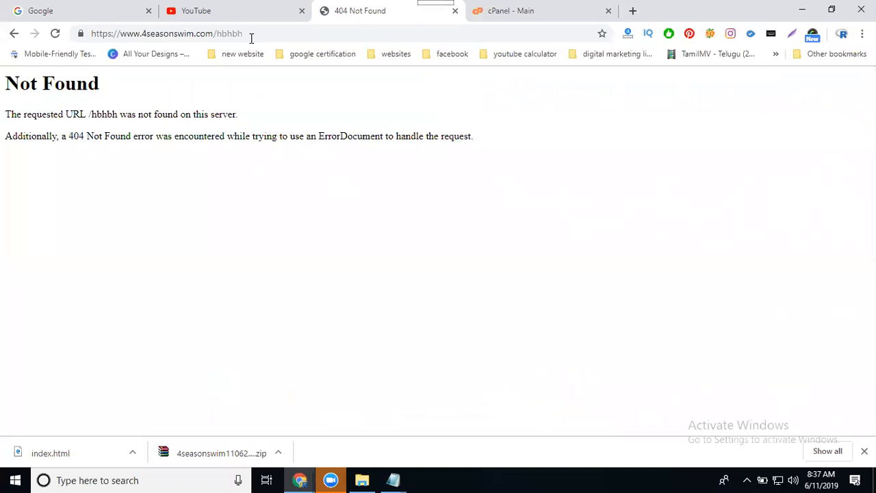
{"action": "left_click", "coordinate": [11, 33]}
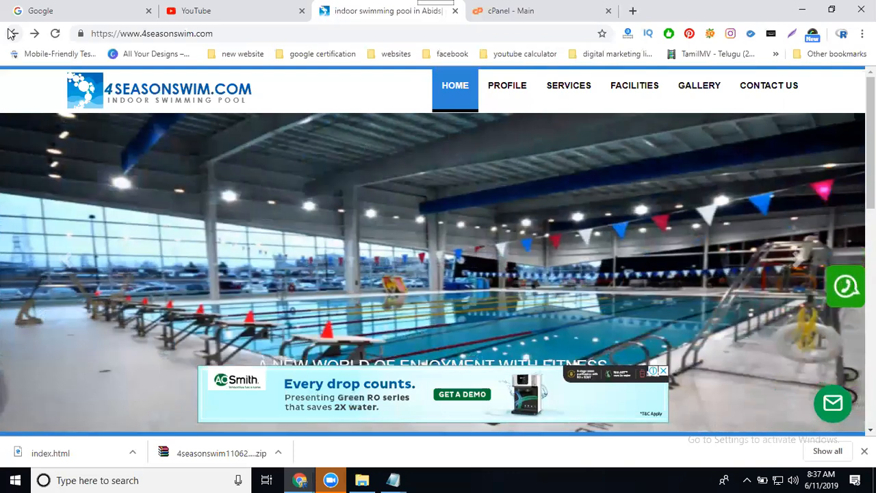
{"action": "left_click", "coordinate": [506, 85]}
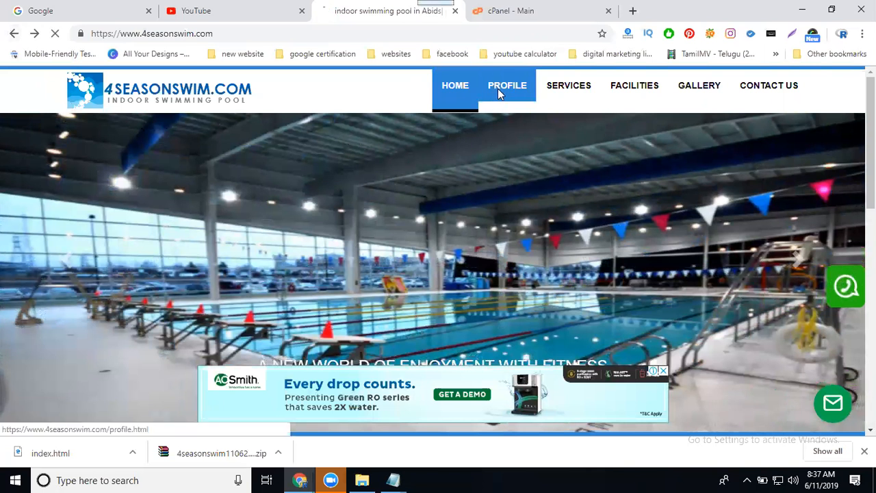
{"action": "left_click", "coordinate": [506, 85]}
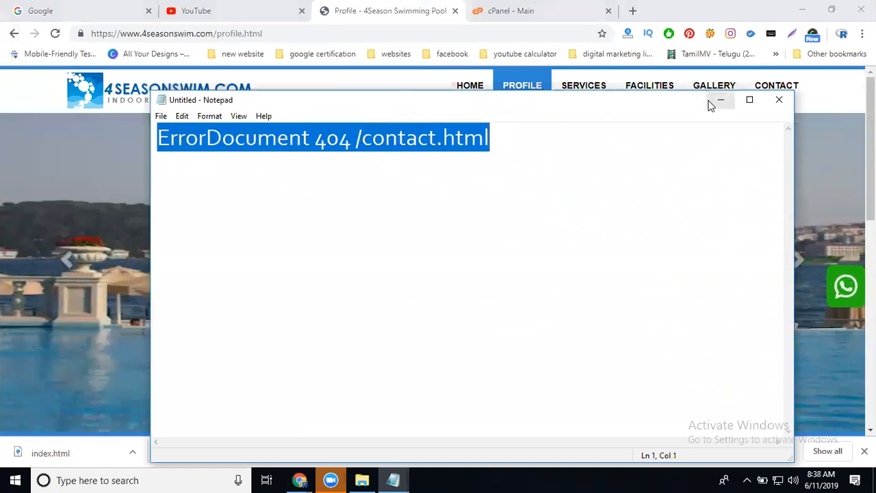
{"action": "mouse_move", "coordinate": [720, 100]}
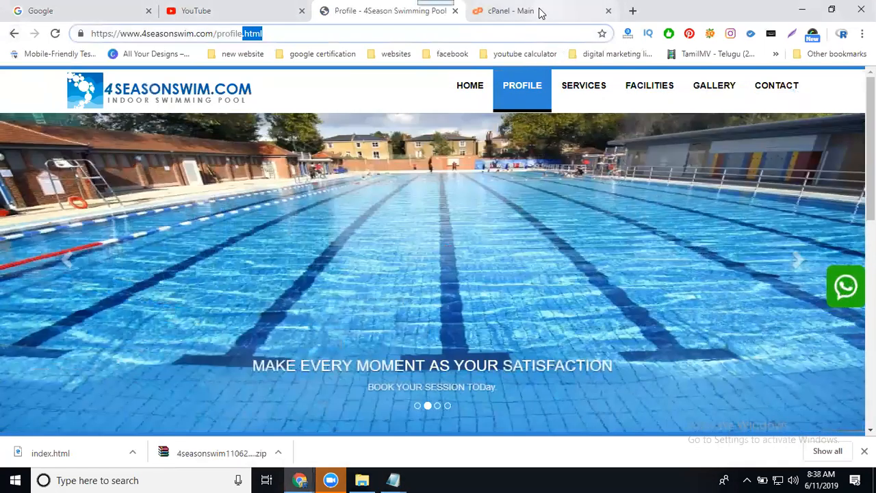
Step: From the cPanel dashboard, open File Manager and go into the public_html folder
{"action": "left_click", "coordinate": [534, 11]}
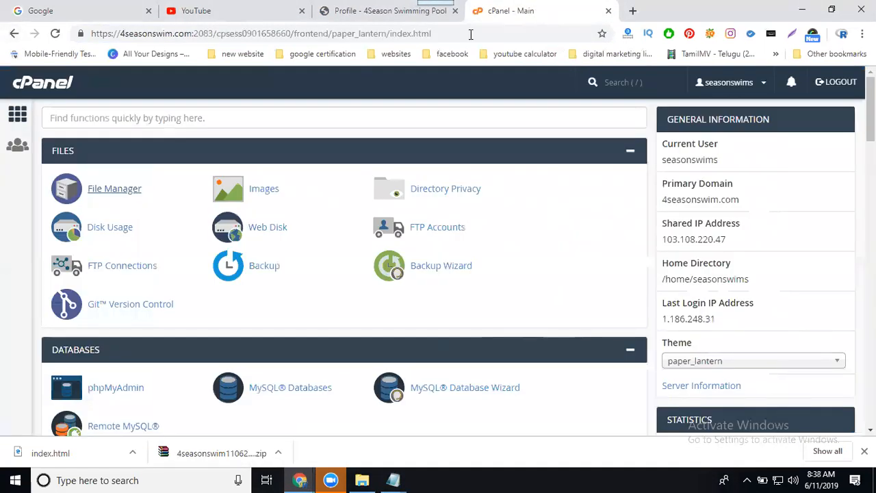
{"action": "left_click", "coordinate": [115, 189]}
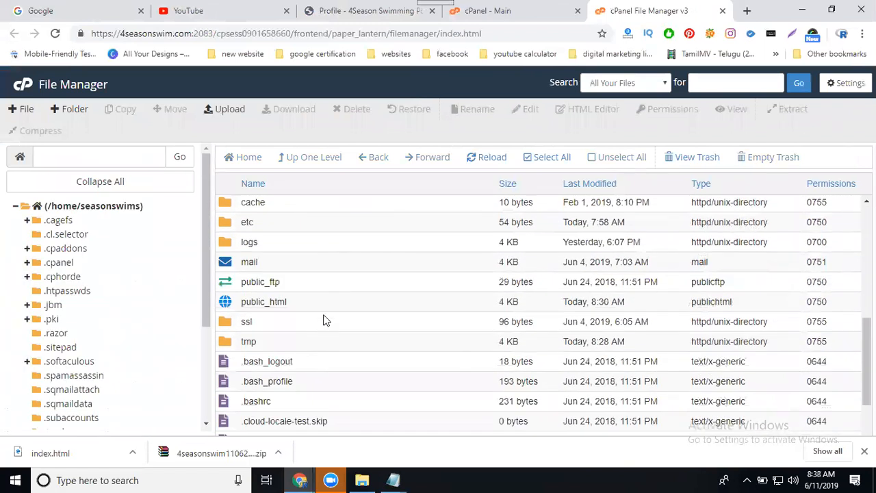
{"action": "double_click", "coordinate": [263, 301]}
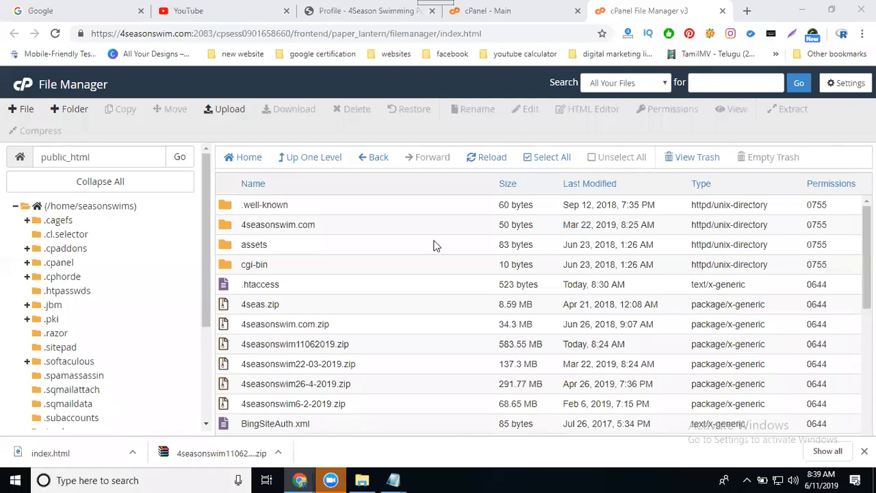
{"action": "mouse_move", "coordinate": [370, 290]}
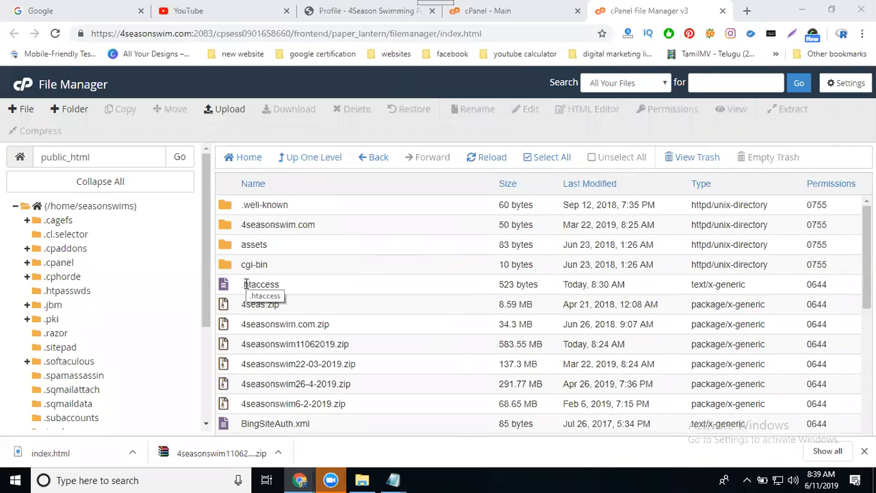
{"action": "mouse_move", "coordinate": [572, 272]}
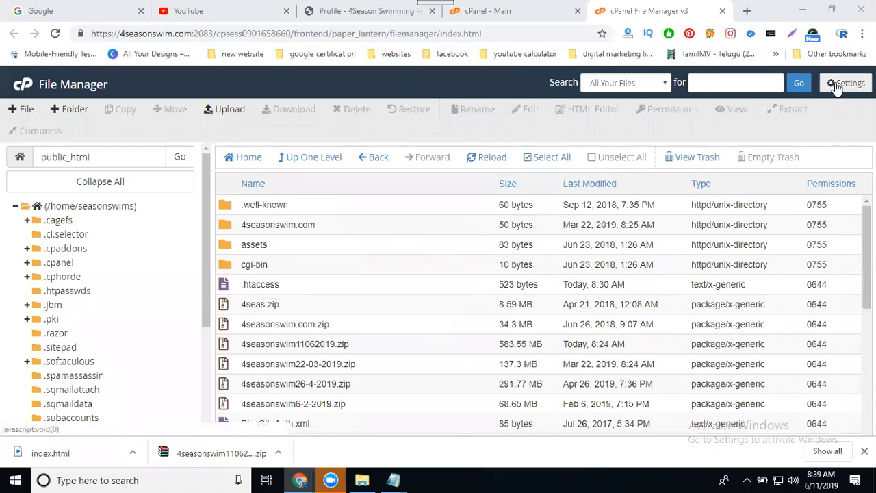
Step: Enable Show Hidden Files (dotfiles) in File Manager preferences so .htaccess is listed
{"action": "left_click", "coordinate": [846, 84]}
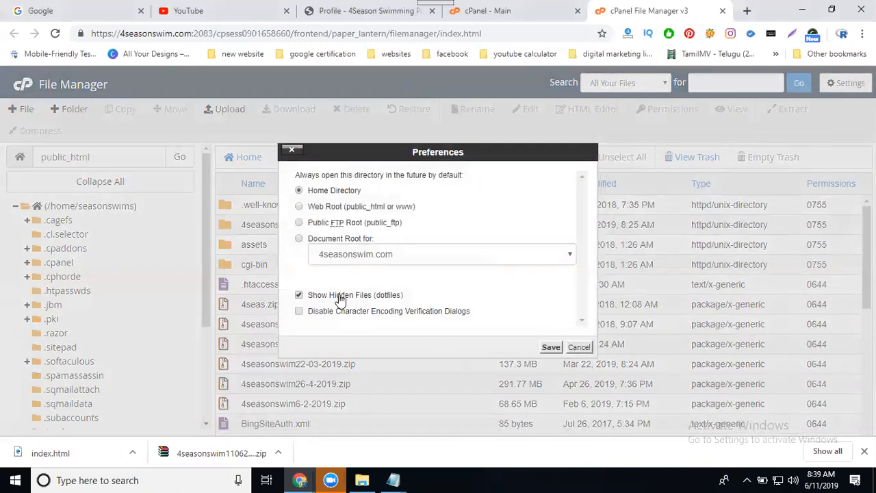
{"action": "left_click", "coordinate": [551, 346]}
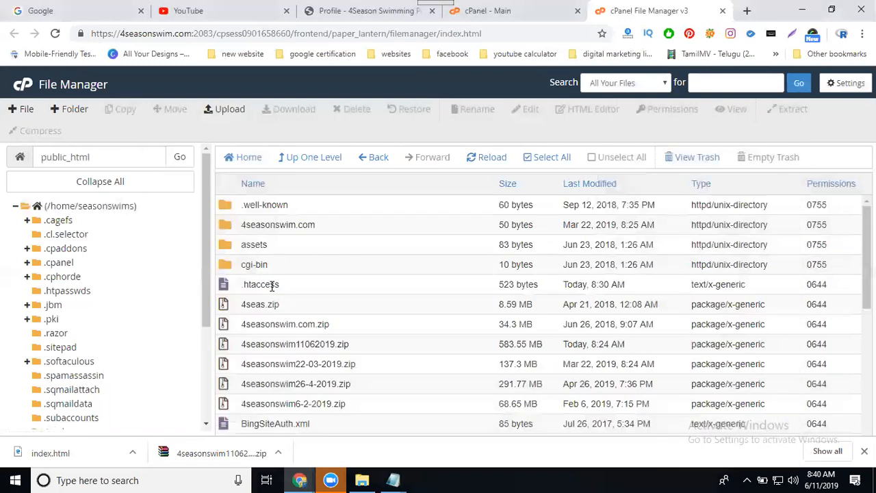
Step: Edit .htaccess to start with ErrorDocument 404 /contact.html, save it, and return to the live site
{"action": "right_click", "coordinate": [260, 284]}
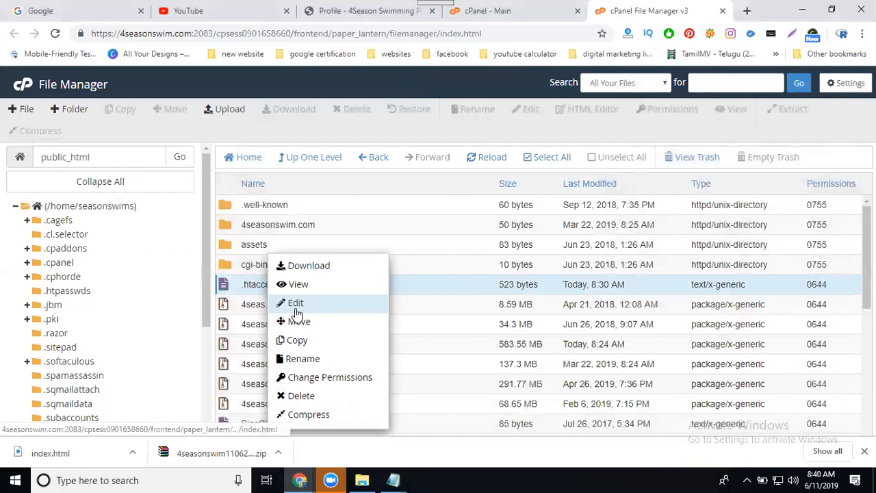
{"action": "left_click", "coordinate": [296, 302]}
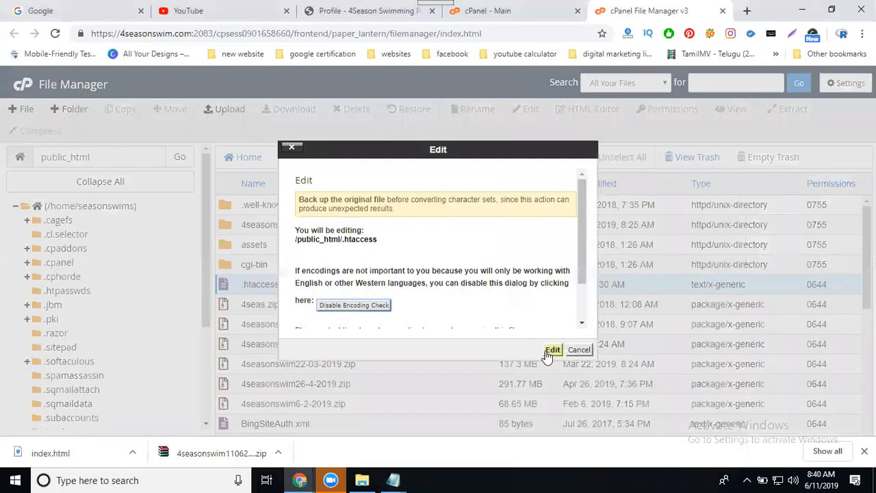
{"action": "left_click", "coordinate": [553, 350]}
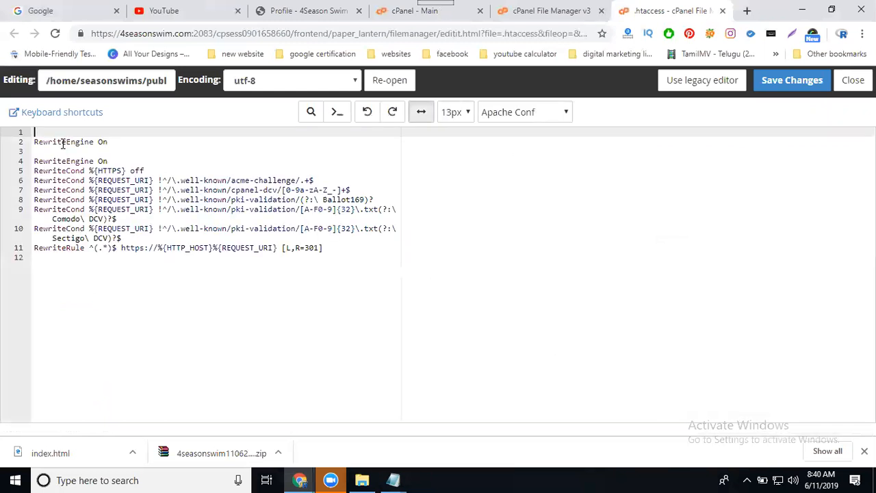
{"action": "type", "text": "ErrorDocument 404 /contact.html"}
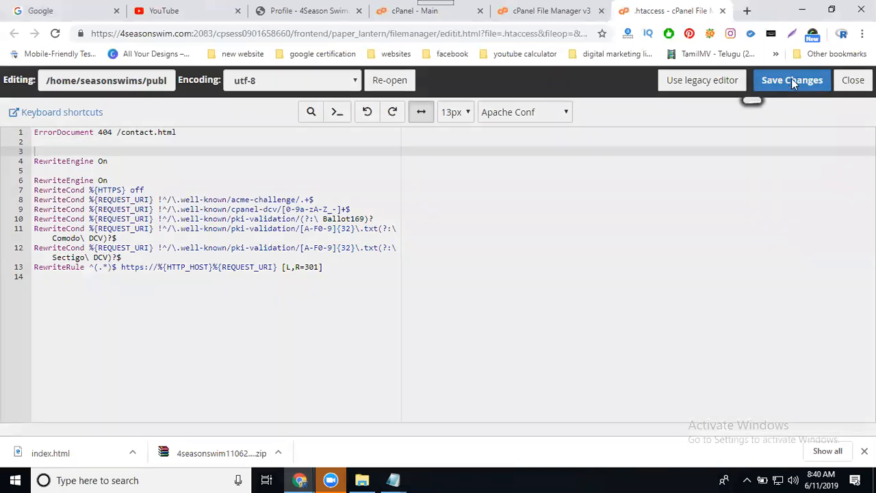
{"action": "left_click", "coordinate": [792, 79]}
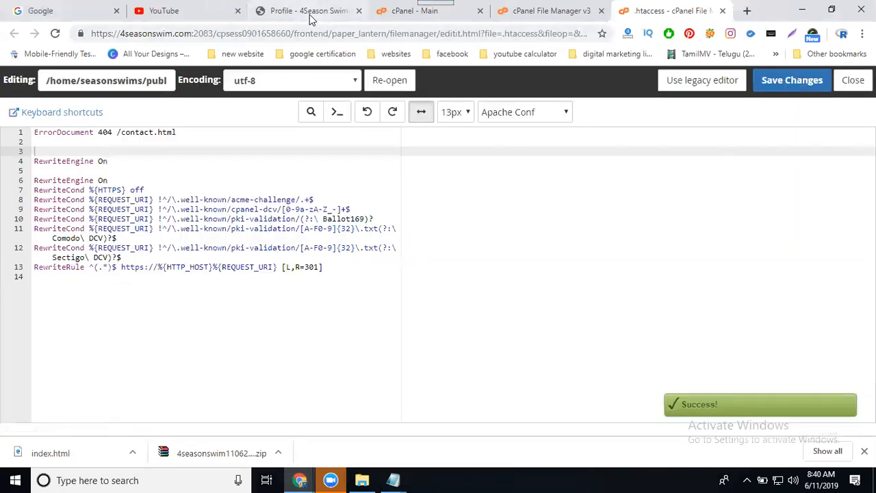
{"action": "left_click", "coordinate": [308, 11]}
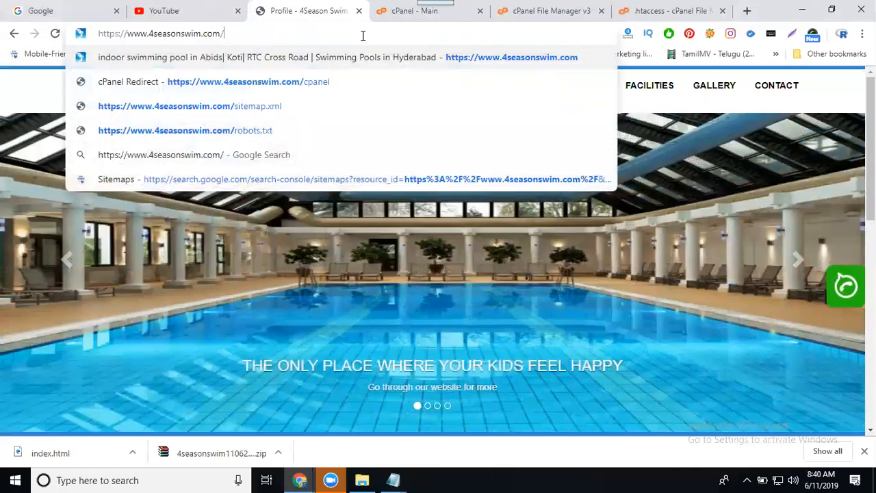
Step: Visit a random nonexistent path on 4seasonswim.com and land on the Contact page instead of a 404
{"action": "type", "text": "bcndbhcsjgchsbhcgsncscgsjcb"}
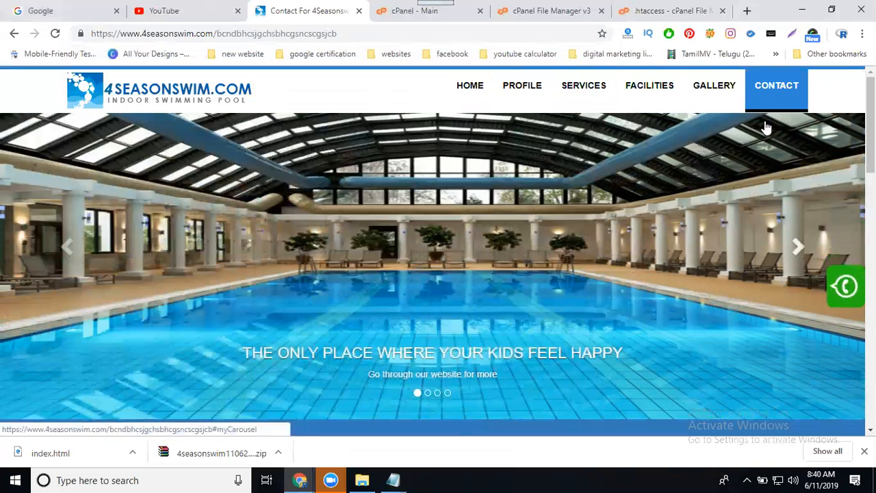
{"action": "mouse_move", "coordinate": [540, 440]}
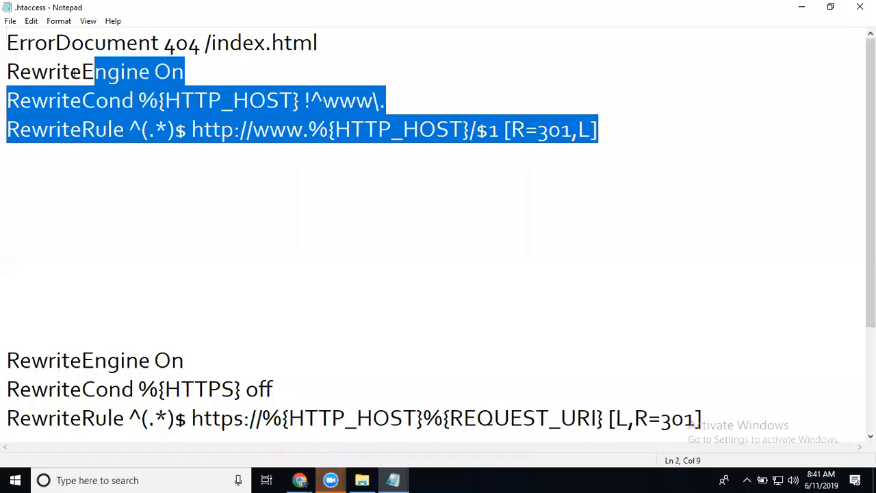
Step: Change the rule's target to /index.html, save .htaccess, and reload the mistyped address to get the homepage
{"action": "left_click", "coordinate": [183, 71]}
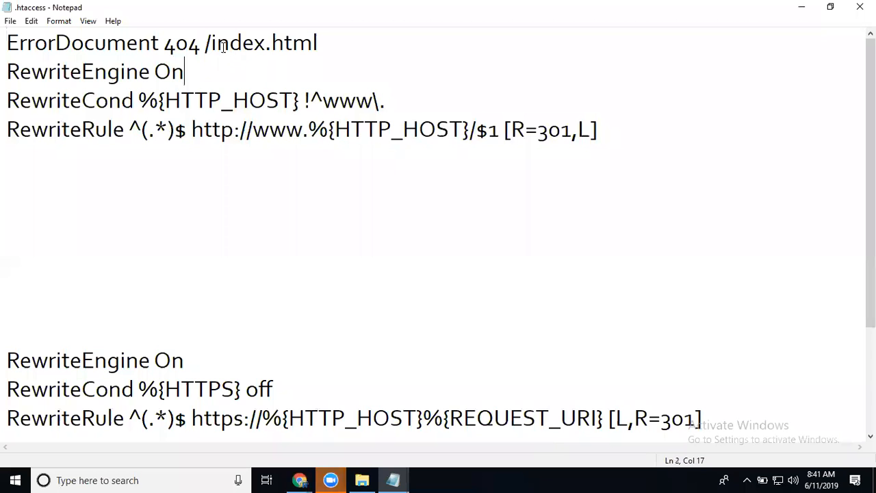
{"action": "double_click", "coordinate": [263, 42]}
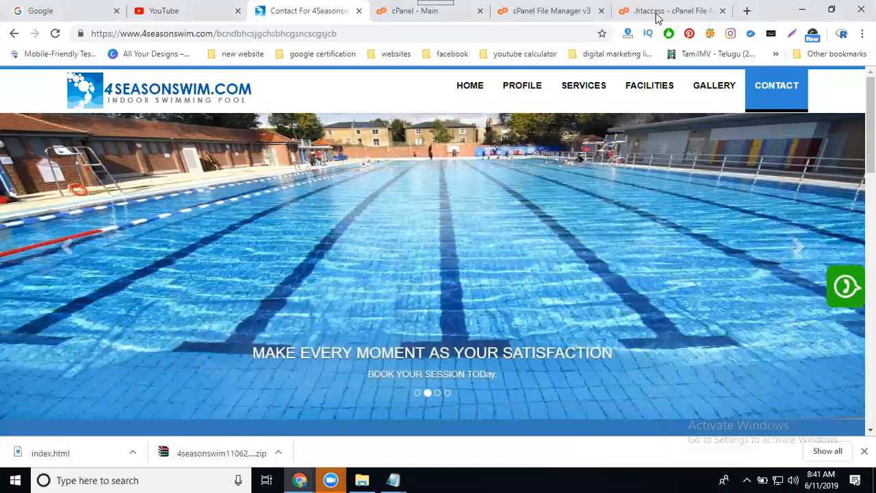
{"action": "left_click", "coordinate": [668, 11]}
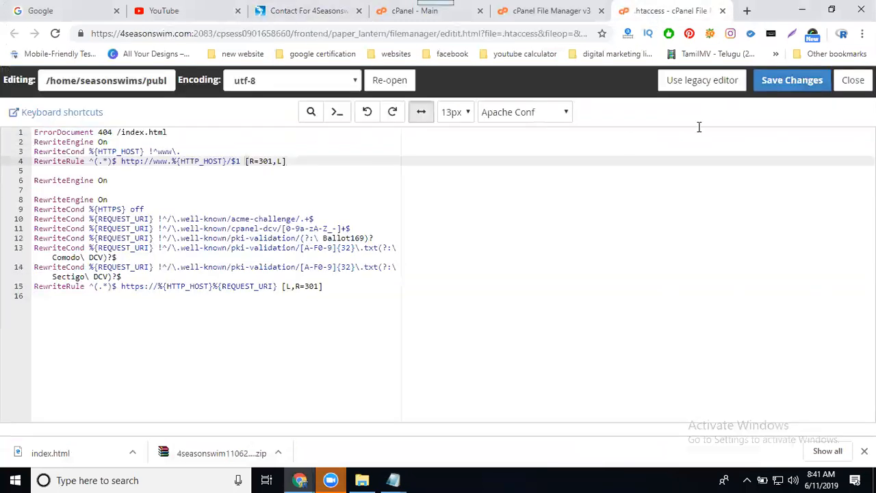
{"action": "mouse_move", "coordinate": [791, 79]}
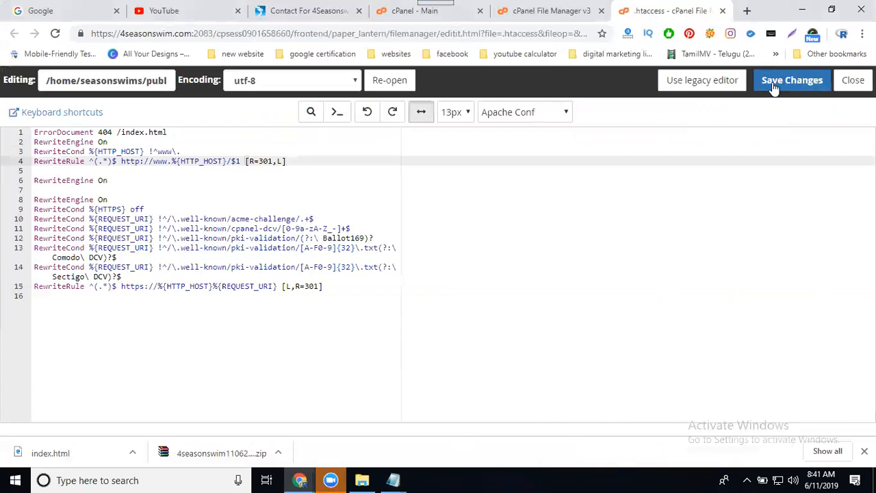
{"action": "left_click", "coordinate": [308, 11]}
{"action": "type", "text": "https://www.4seasonswim.com/bcndbhcsjgchsbhcgsncscgsjcb"}
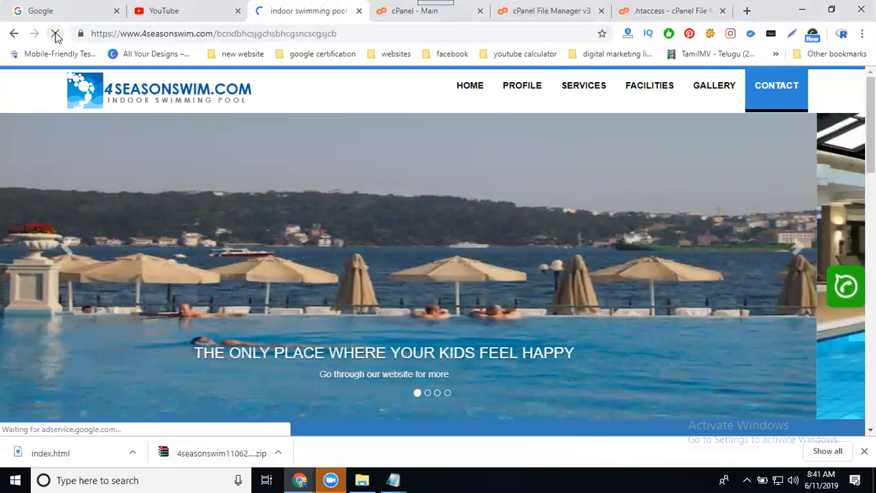
{"action": "left_click", "coordinate": [470, 84]}
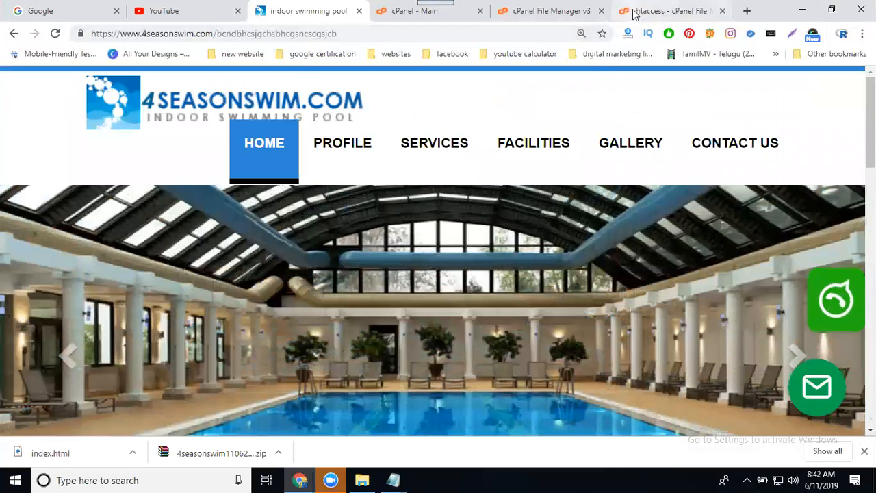
Step: Point the 404 rule to /index.php, save, and reload the mistyped address, which returns 404 Not Found
{"action": "left_click", "coordinate": [671, 11]}
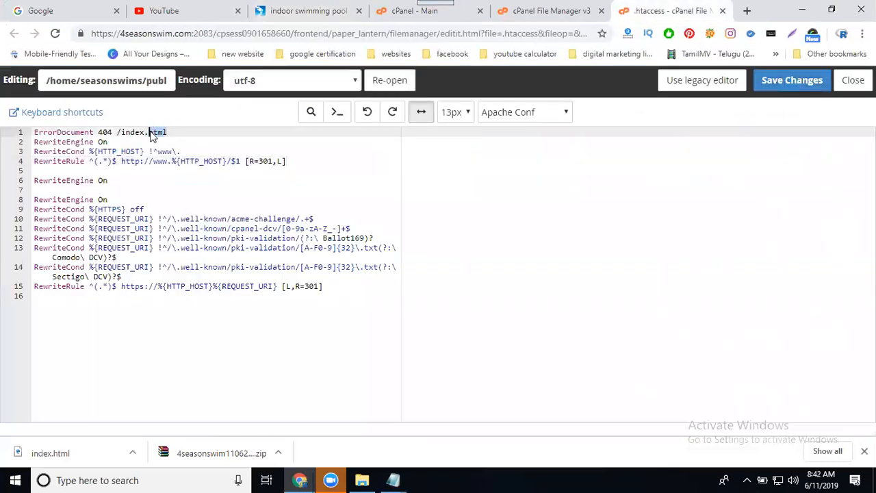
{"action": "type", "text": "php"}
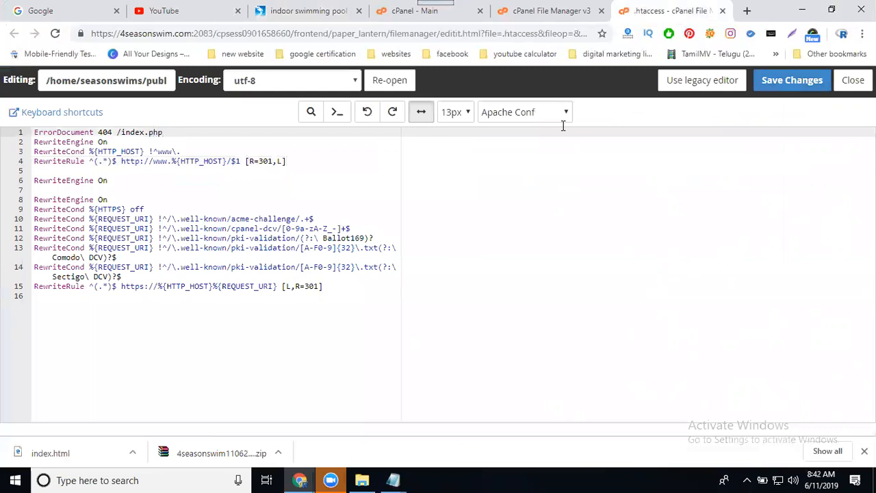
{"action": "left_click", "coordinate": [308, 11]}
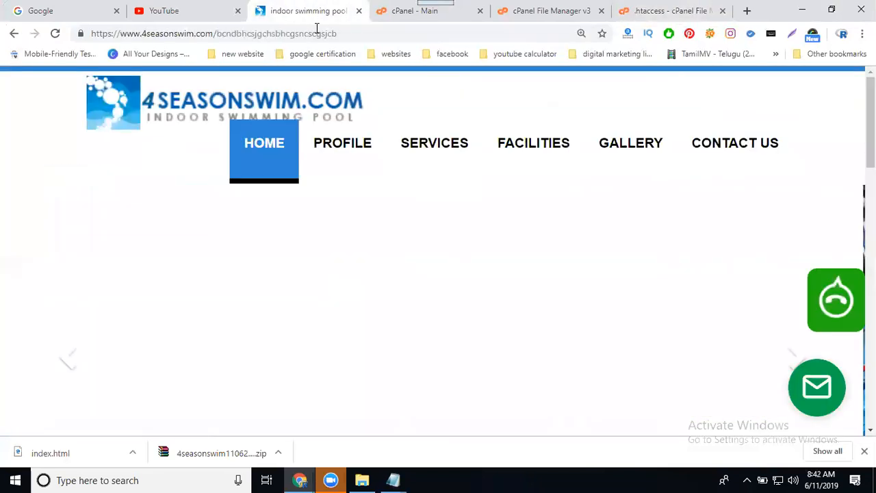
{"action": "left_click", "coordinate": [214, 33]}
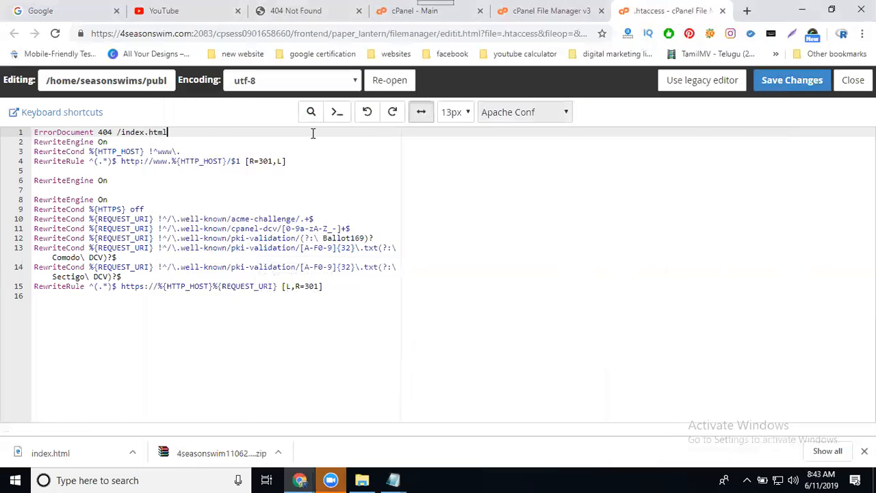
Step: Set the rule back to /contact.html and save so the mistyped address shows the Contact page
{"action": "double_click", "coordinate": [142, 132]}
{"action": "type", "text": "contact"}
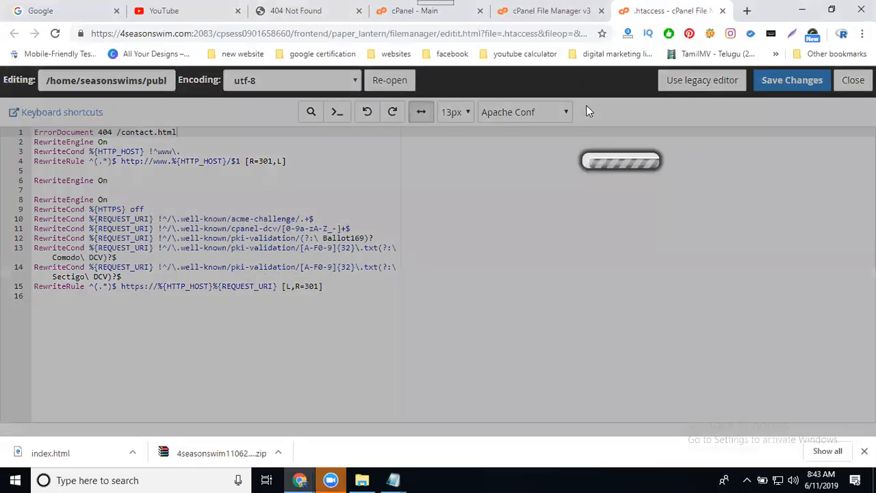
{"action": "left_click", "coordinate": [296, 11]}
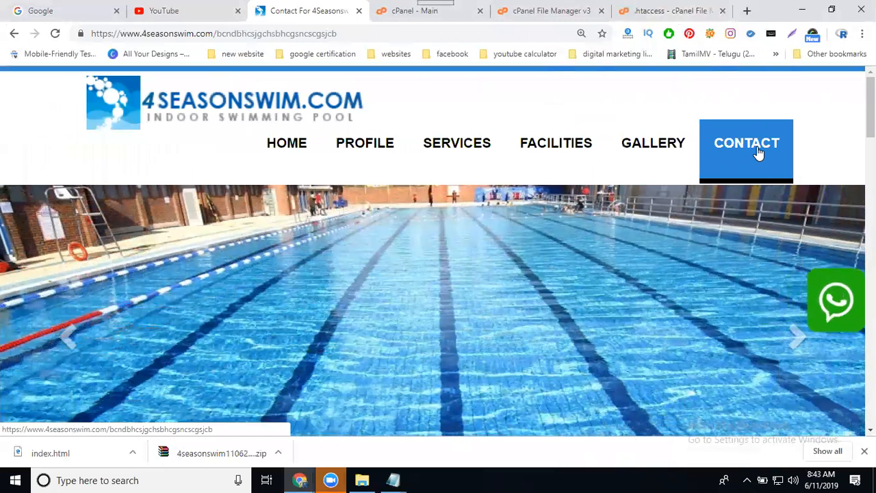
{"action": "left_click", "coordinate": [747, 11]}
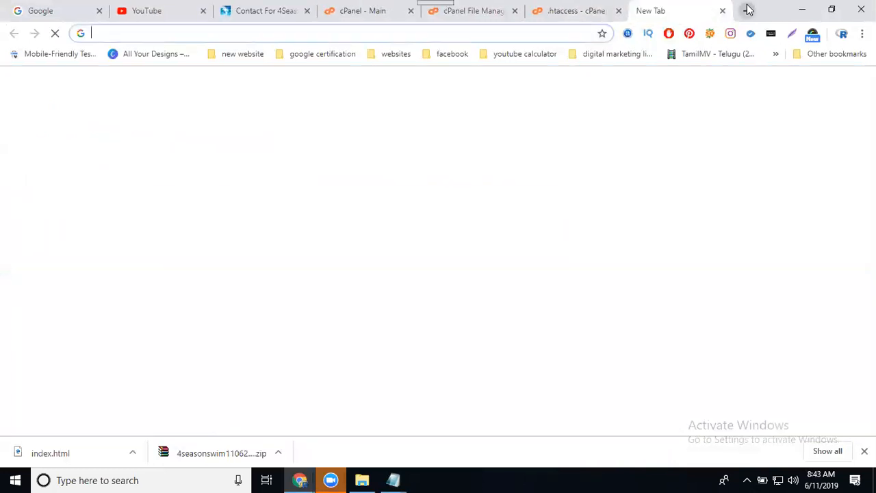
Step: Open blogger.com, switch to the Indoor Swimming blog, view it live, and open its Contact us page
{"action": "type", "text": "b"}
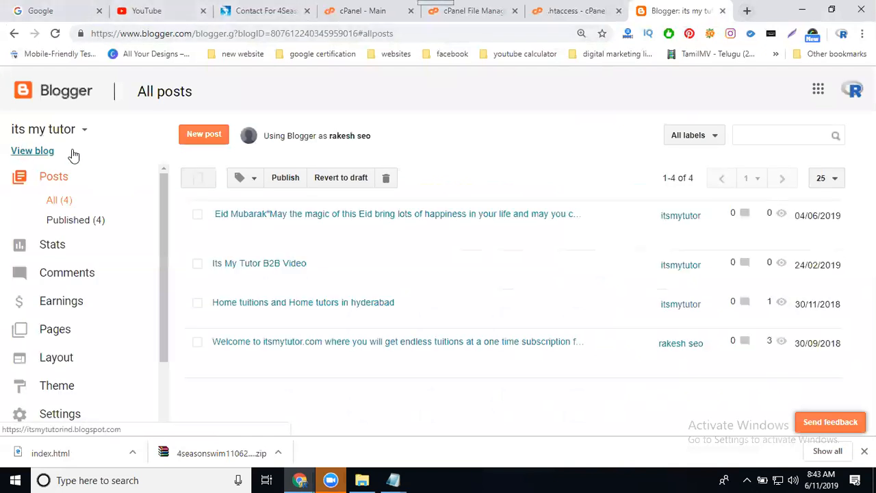
{"action": "left_click", "coordinate": [48, 128]}
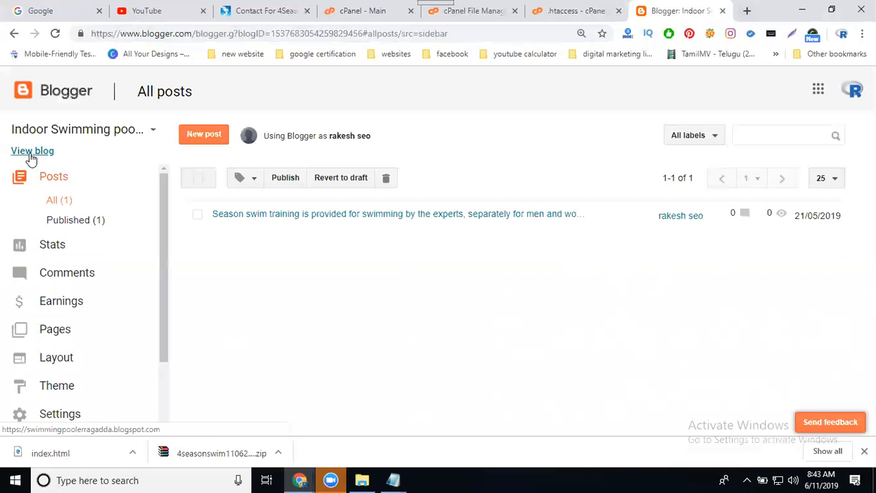
{"action": "left_click", "coordinate": [33, 151]}
{"action": "type", "text": "https://swimmingpoolerragadda.blogspot.com/hnvjhcvhdbhcvdhvchd"}
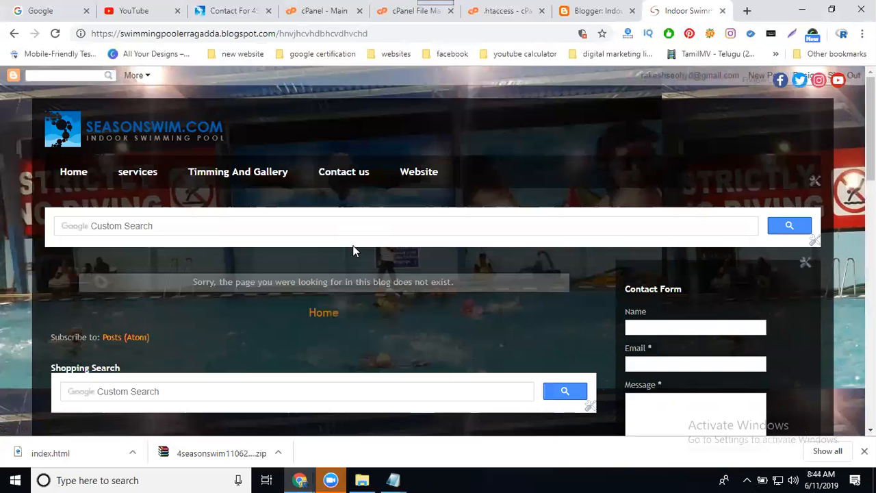
{"action": "mouse_move", "coordinate": [344, 173]}
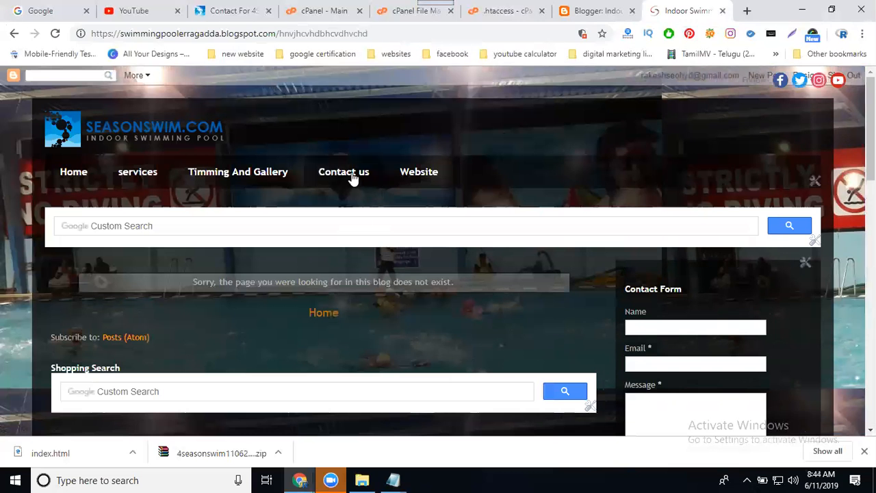
{"action": "left_click", "coordinate": [343, 173]}
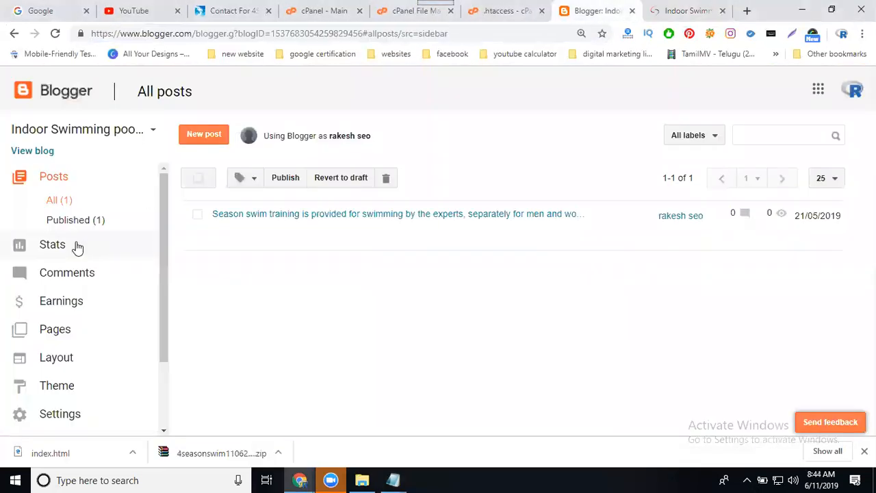
{"action": "mouse_move", "coordinate": [52, 243]}
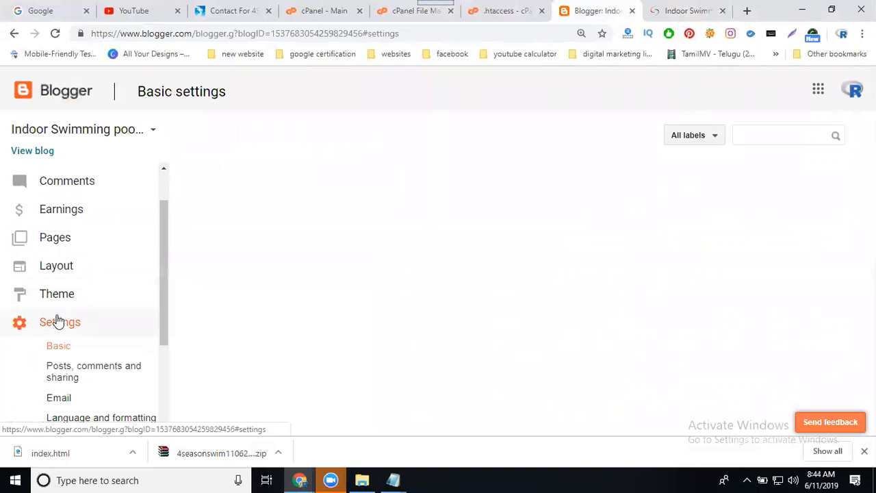
Step: In Search preferences, set Custom Page Not Found to ErrorDocument 404 /p/contact-us.html and save
{"action": "left_click", "coordinate": [89, 286]}
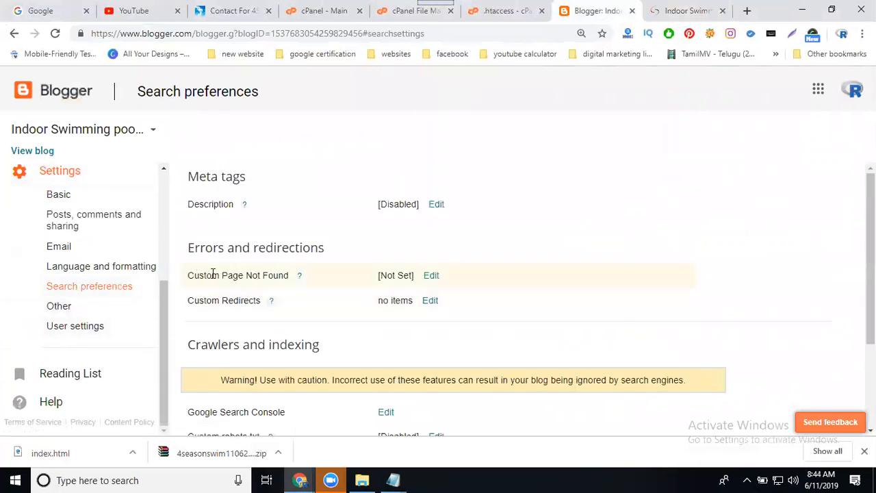
{"action": "left_click", "coordinate": [430, 275]}
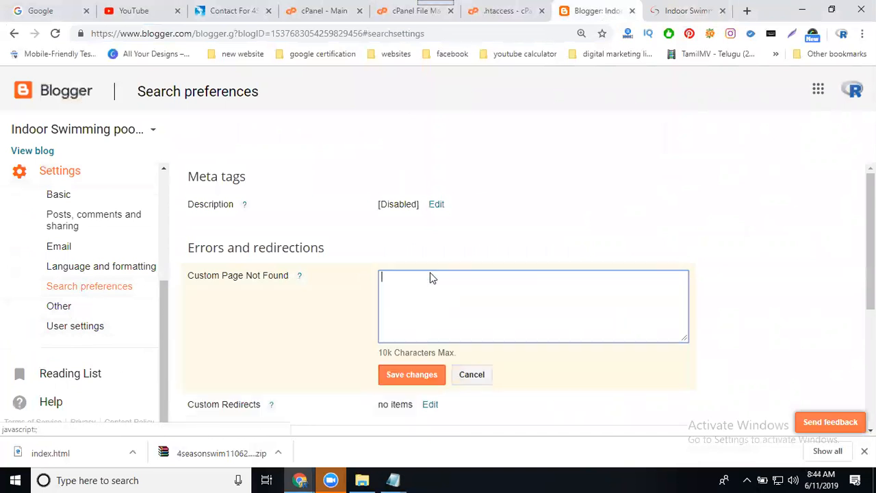
{"action": "left_click", "coordinate": [410, 375]}
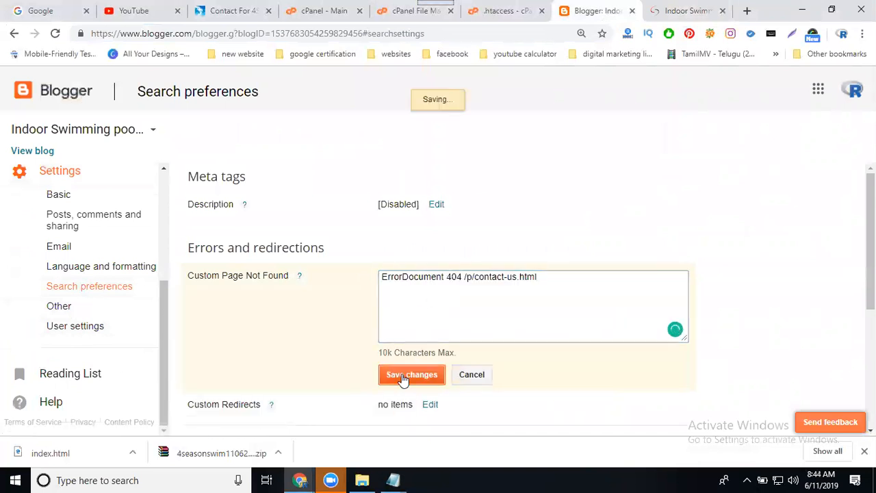
{"action": "left_click", "coordinate": [411, 375]}
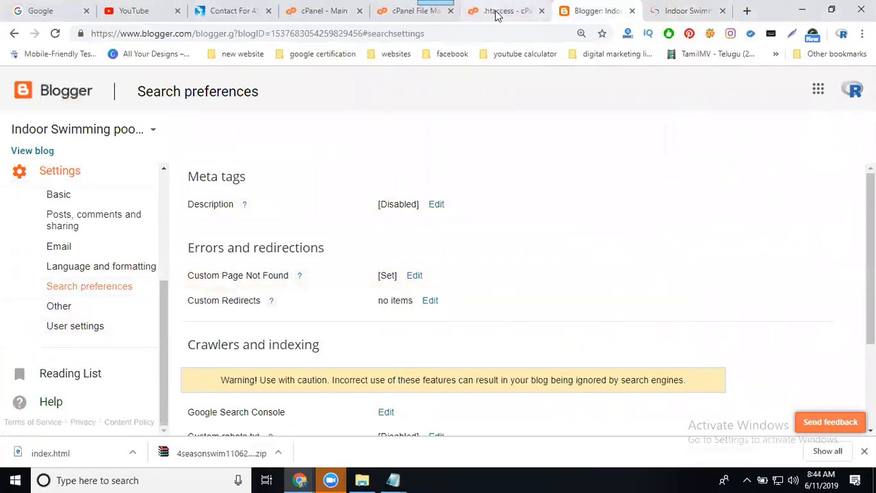
{"action": "mouse_move", "coordinate": [685, 11]}
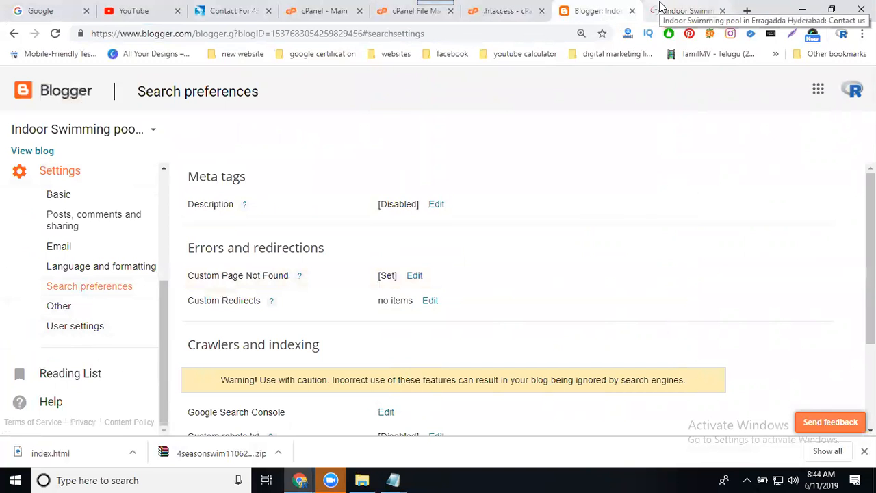
{"action": "mouse_move", "coordinate": [241, 267]}
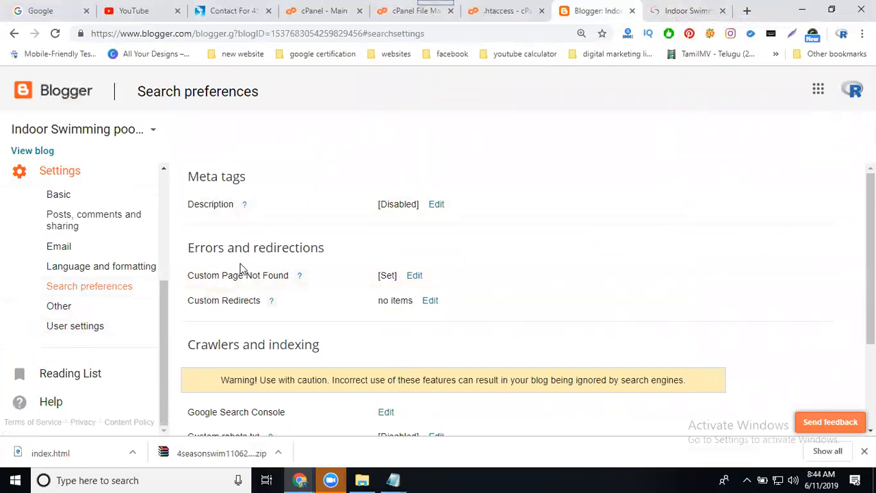